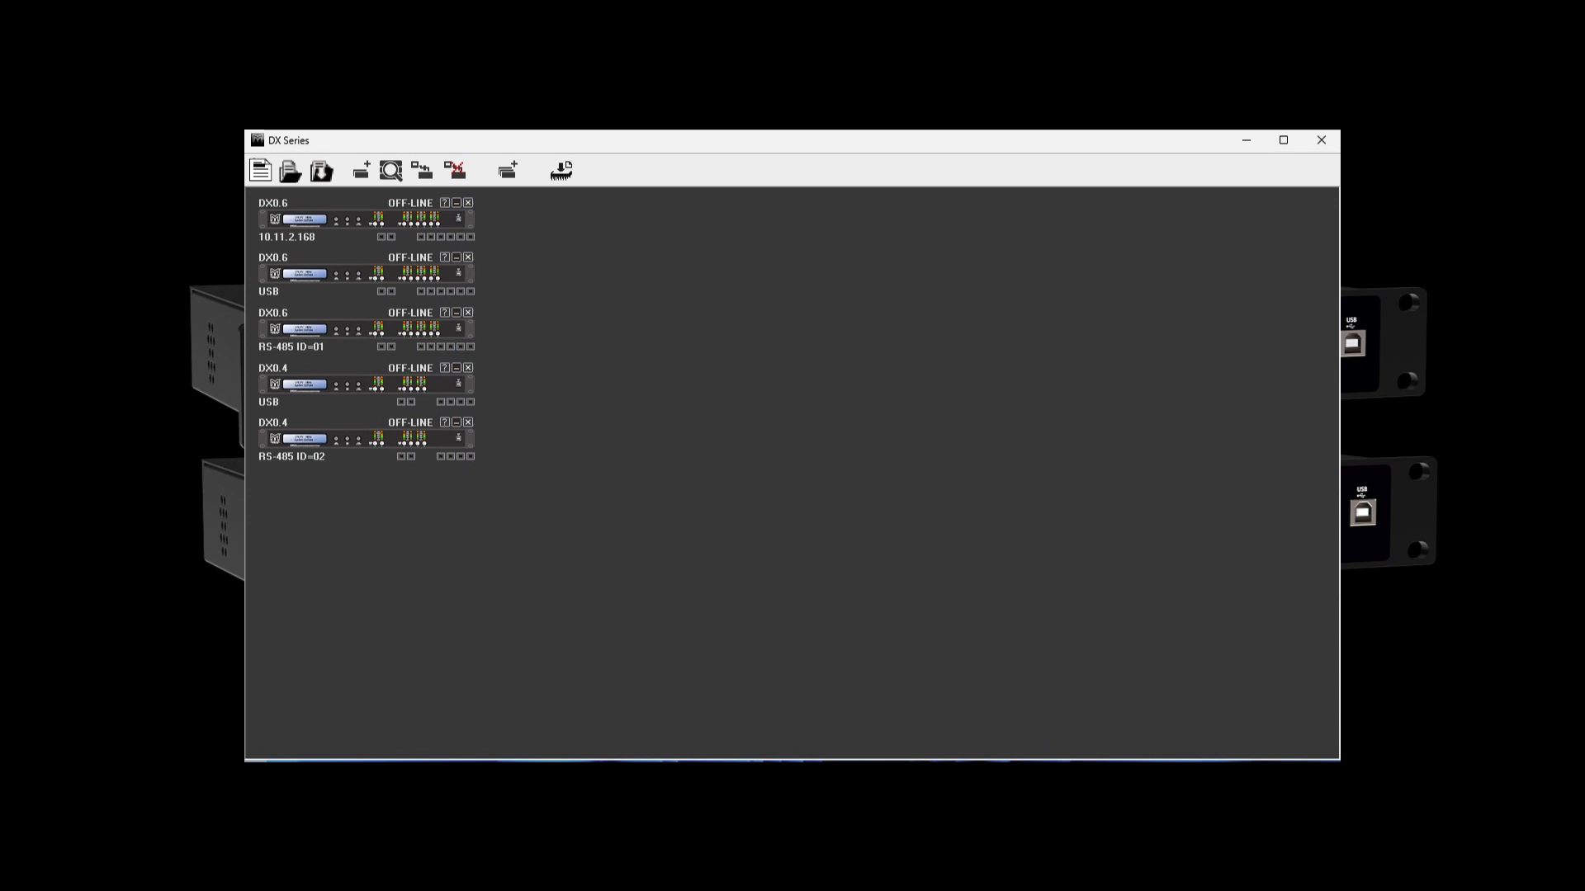
Step: Close the DX Series window showing five offline DX0.6 and DX0.4 devices
double_click(303, 220)
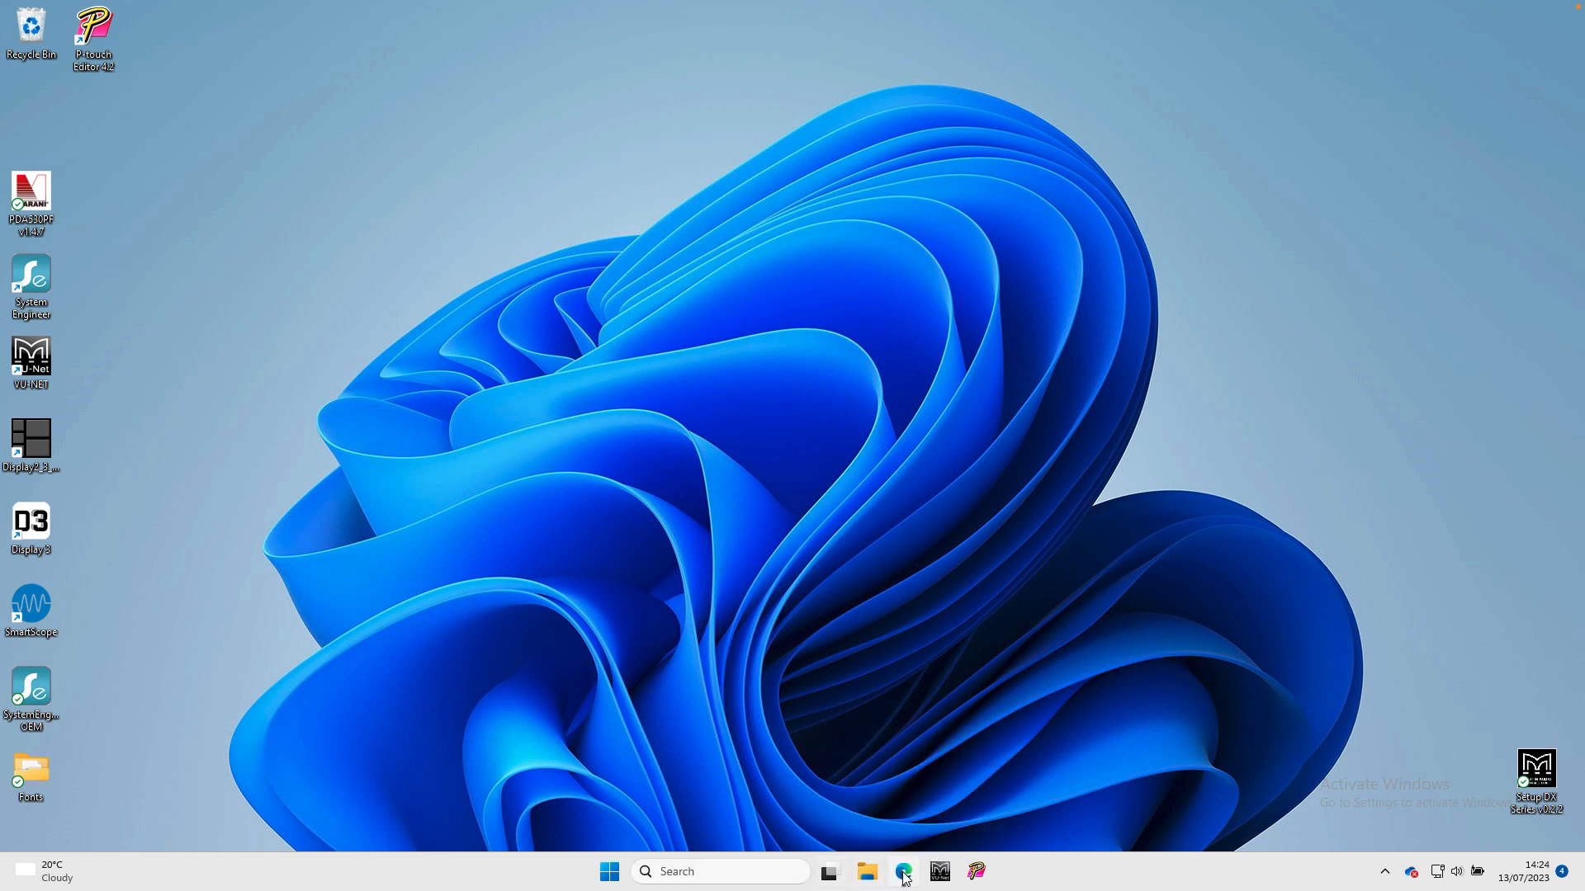
Step: Open martin-audio.com in Edge and go to Support > Software
click(903, 872)
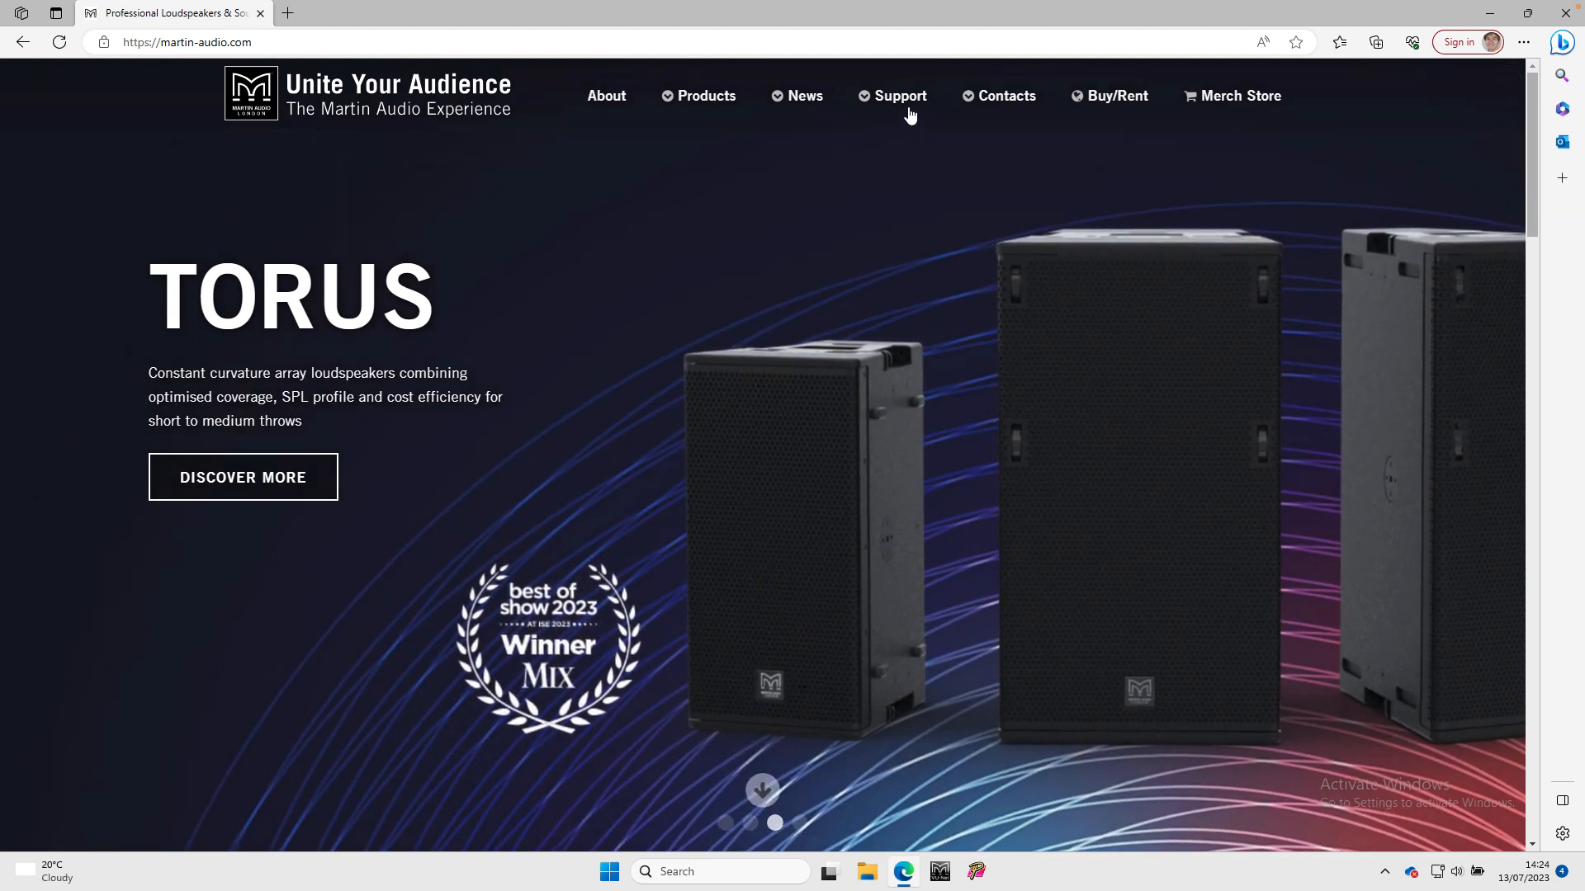
click(900, 96)
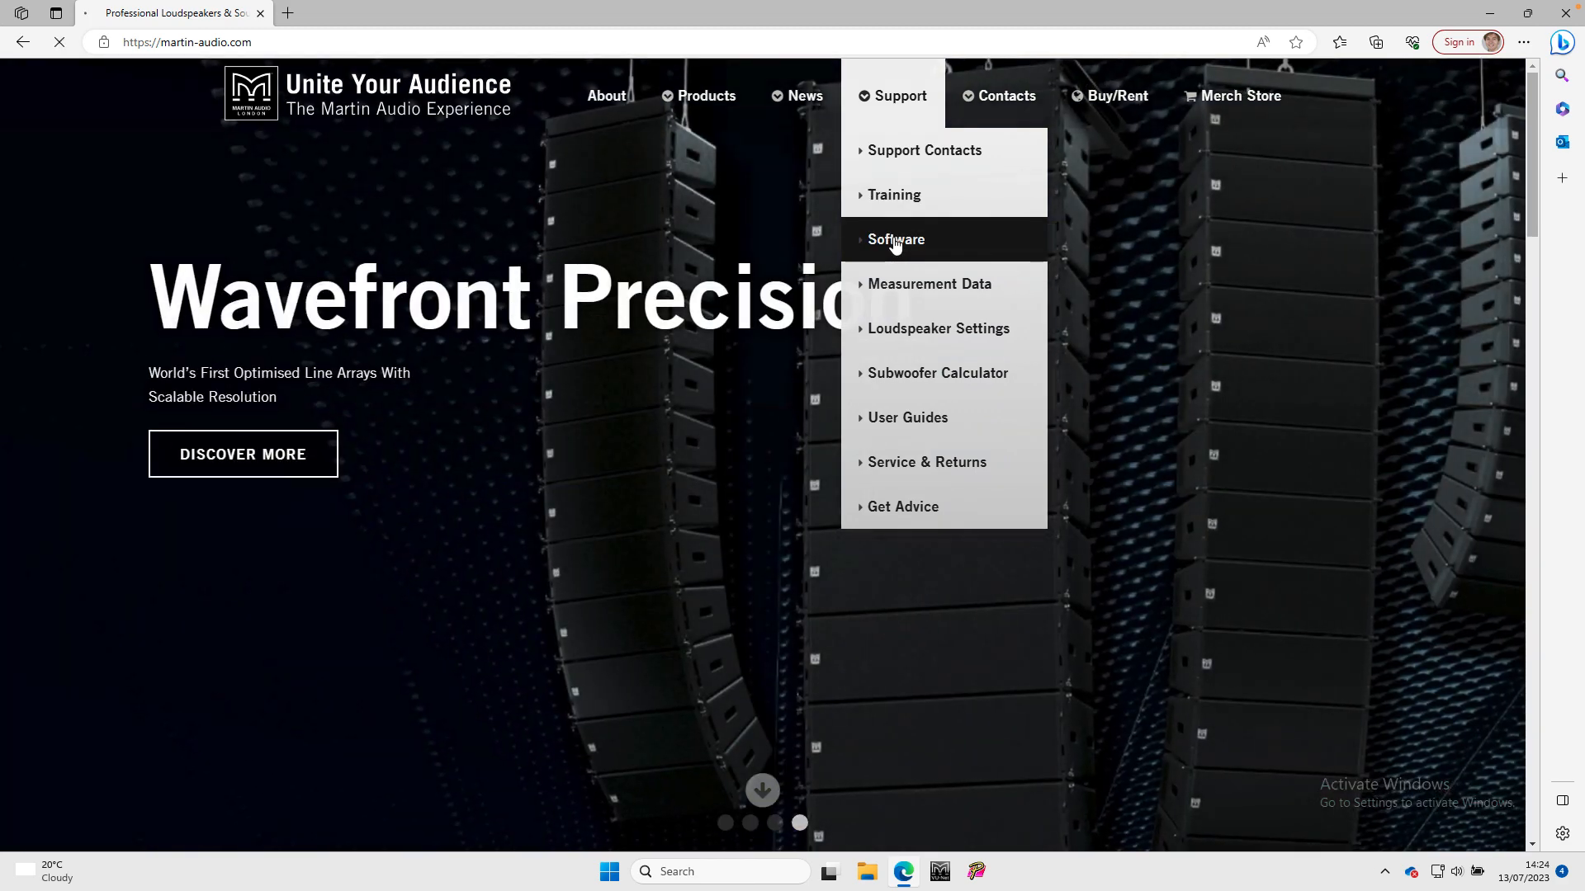
click(896, 239)
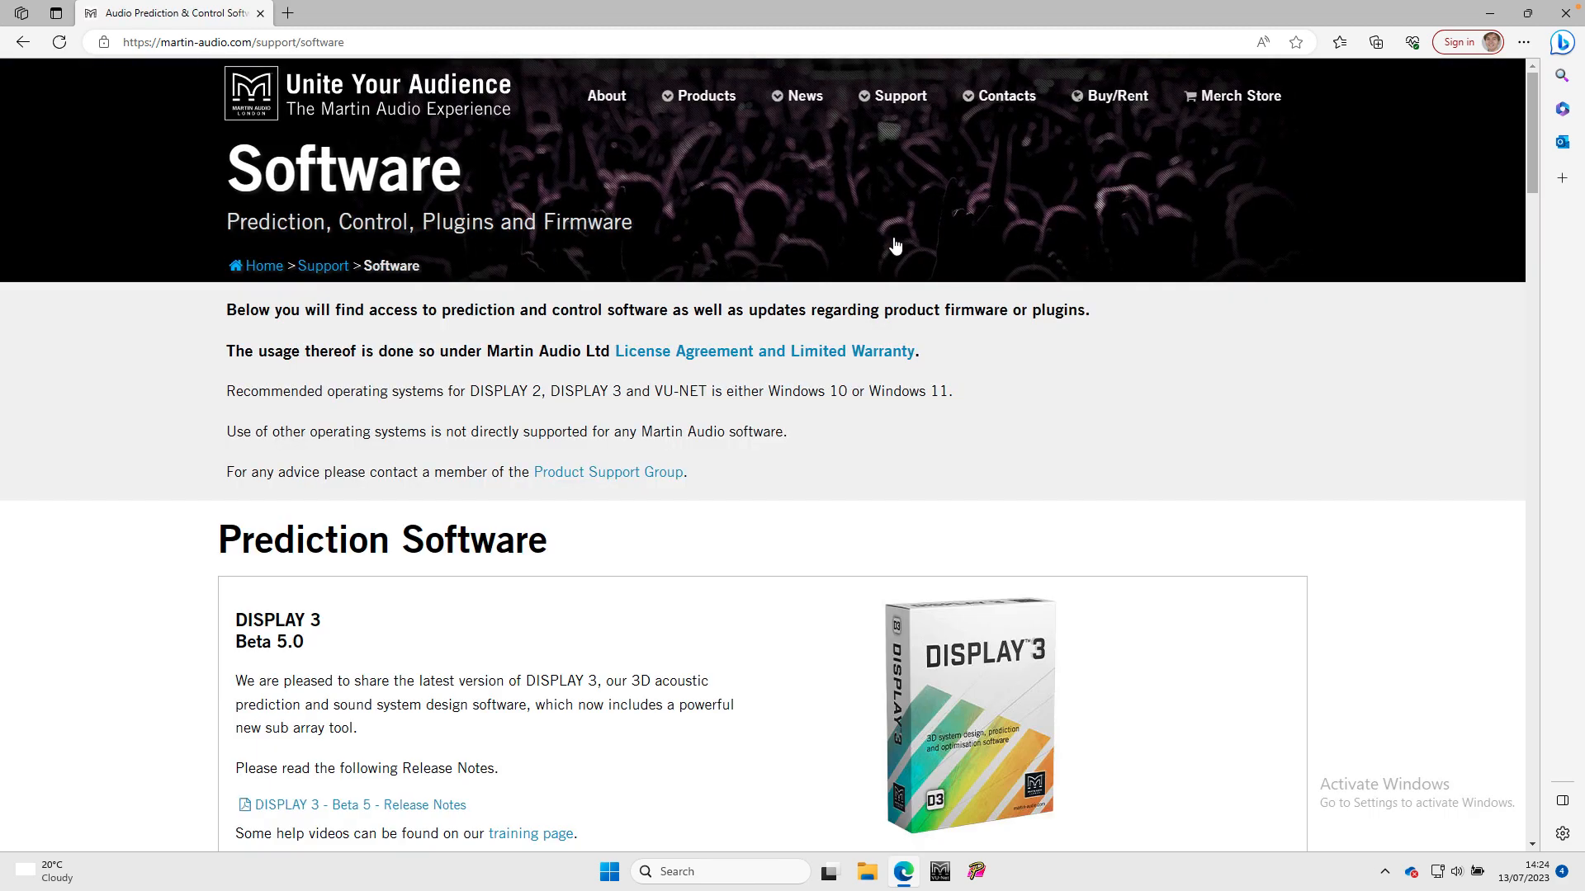
Step: Download the DX0.4 and DX0.6 Control Software package and open it
scroll(down, 3)
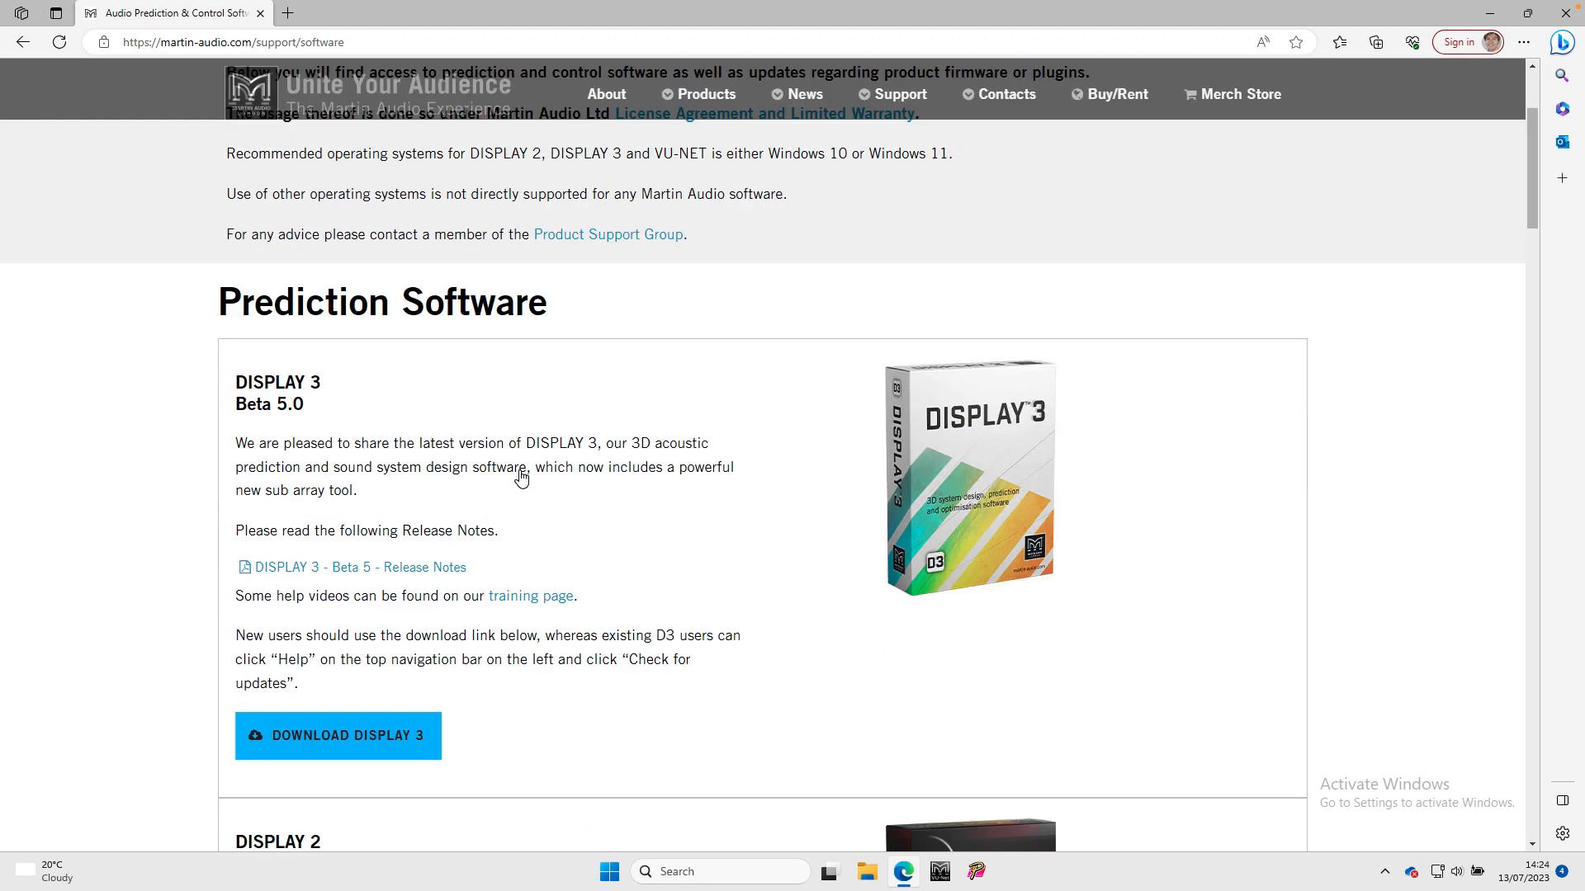
scroll(down, 3)
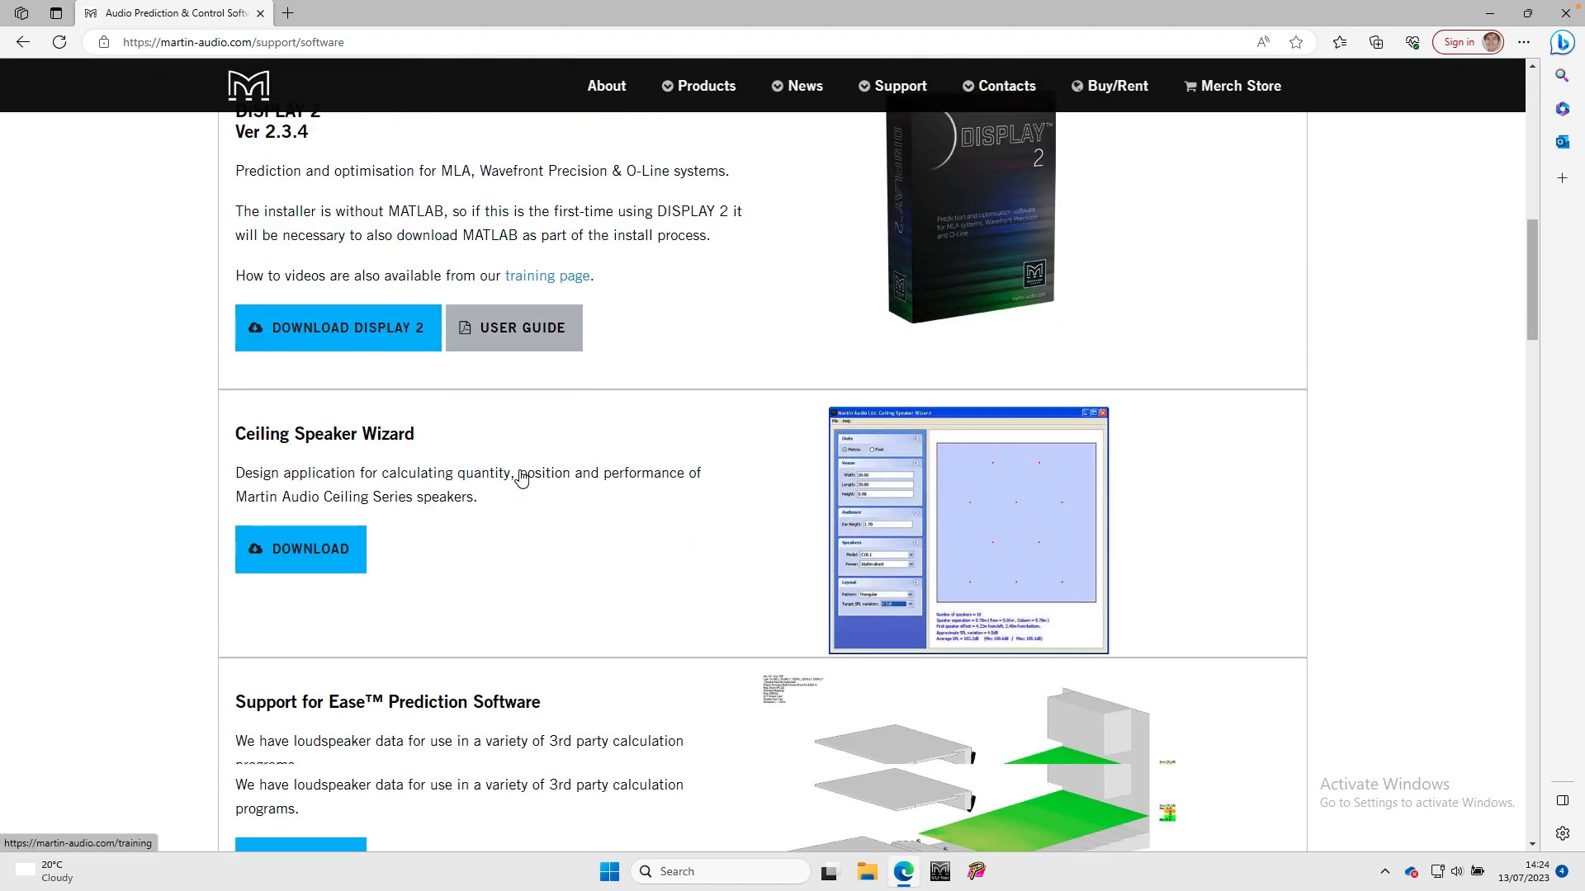
scroll(down, 3)
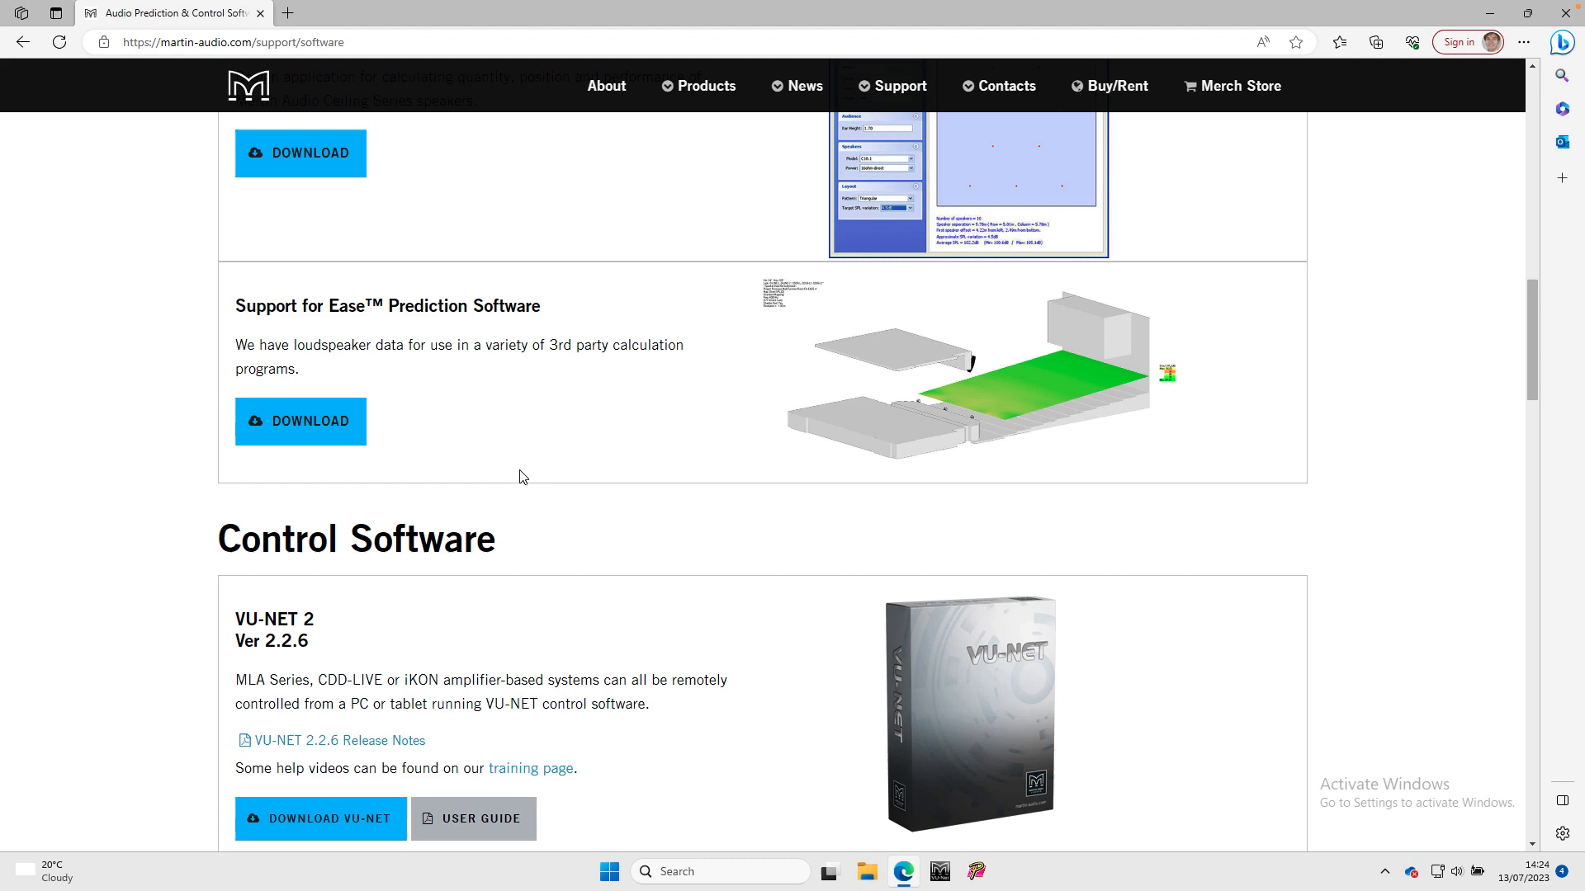
scroll(down, 3)
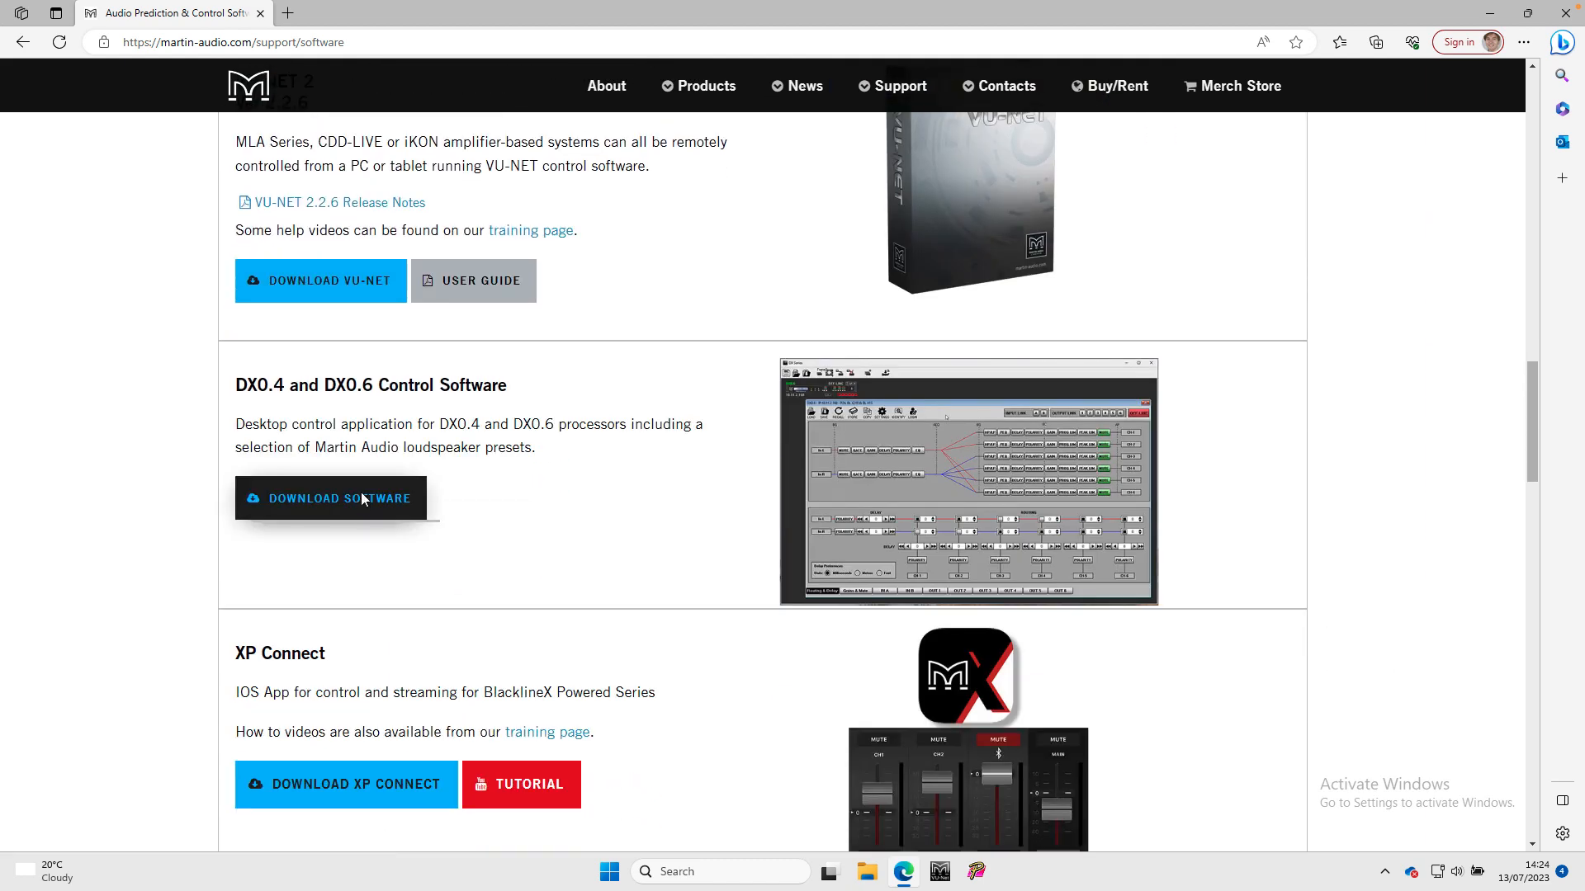
click(330, 498)
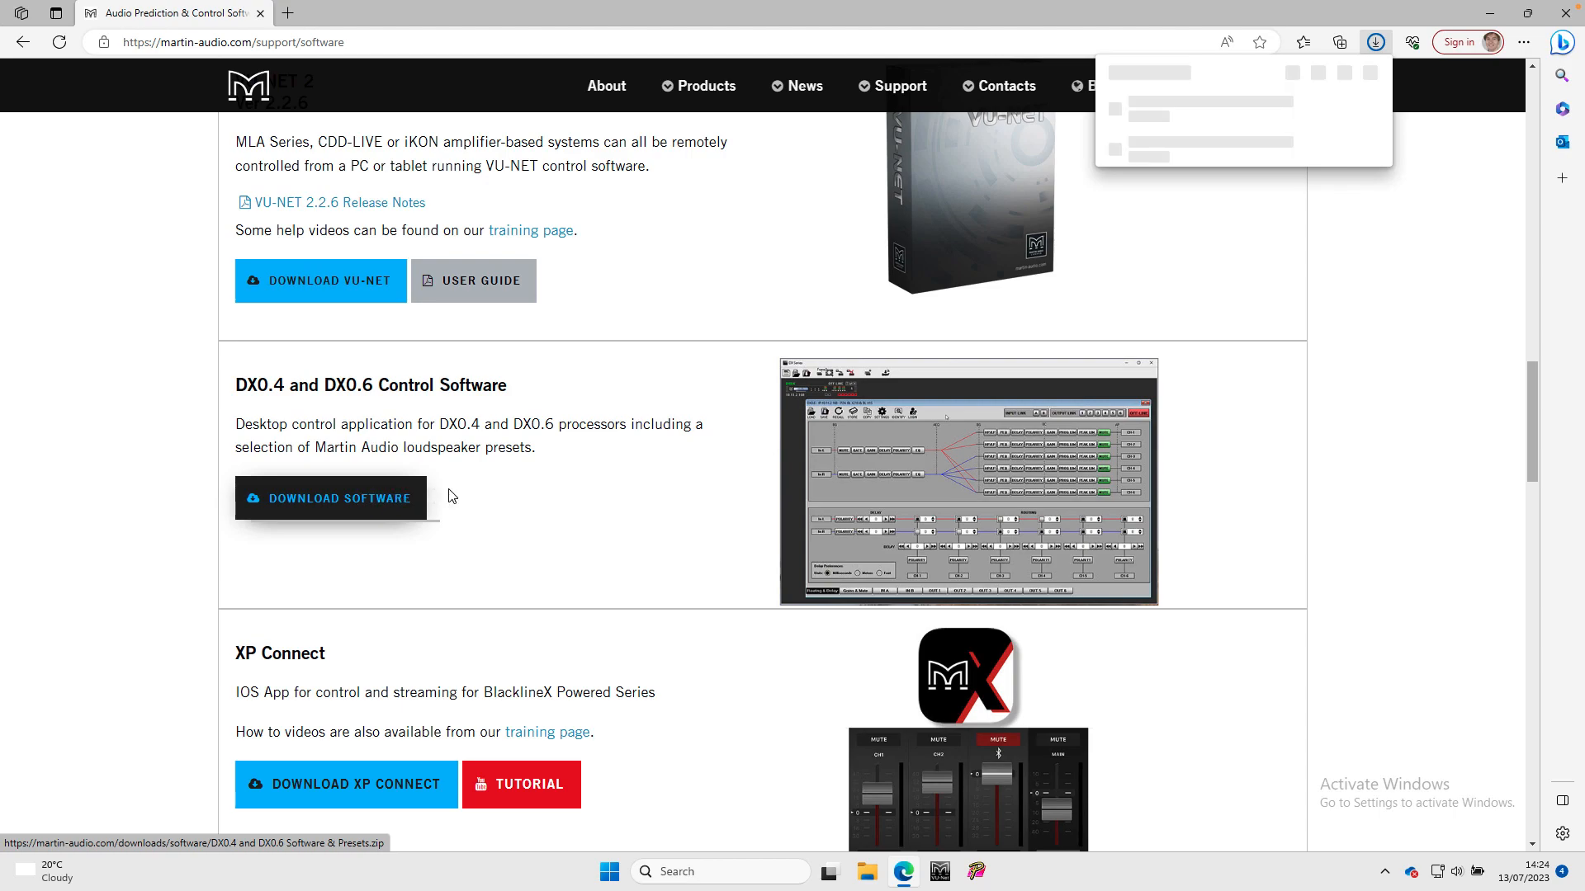
click(330, 497)
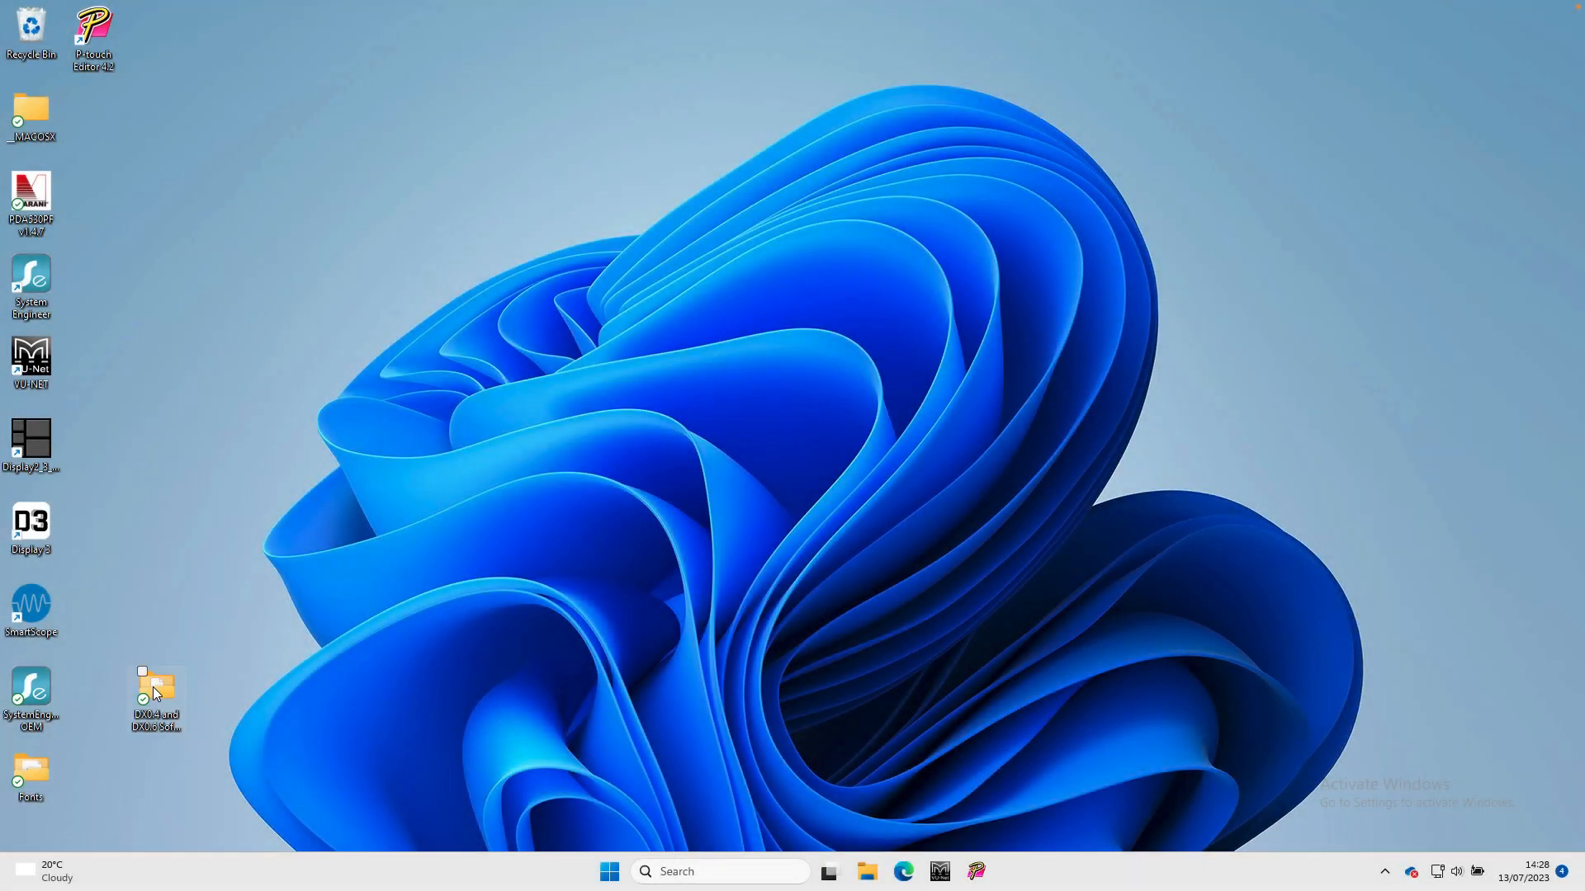
Step: Open the DX0.4 and DX0.6 Software & Presets folder and run Setup DX Series v0.2.2
click(157, 697)
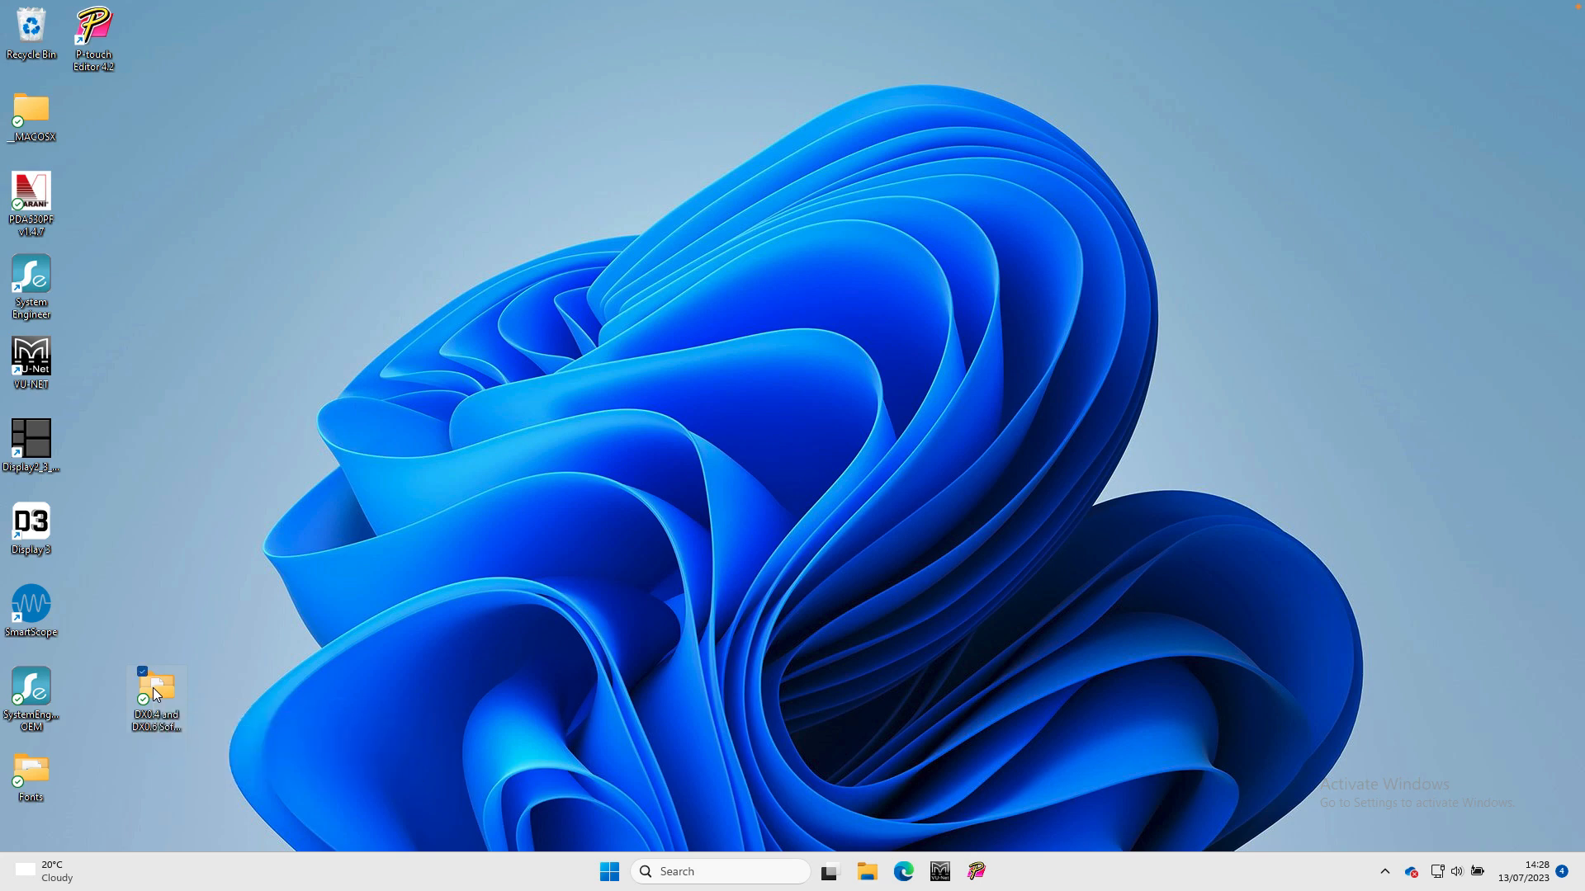
double_click(156, 697)
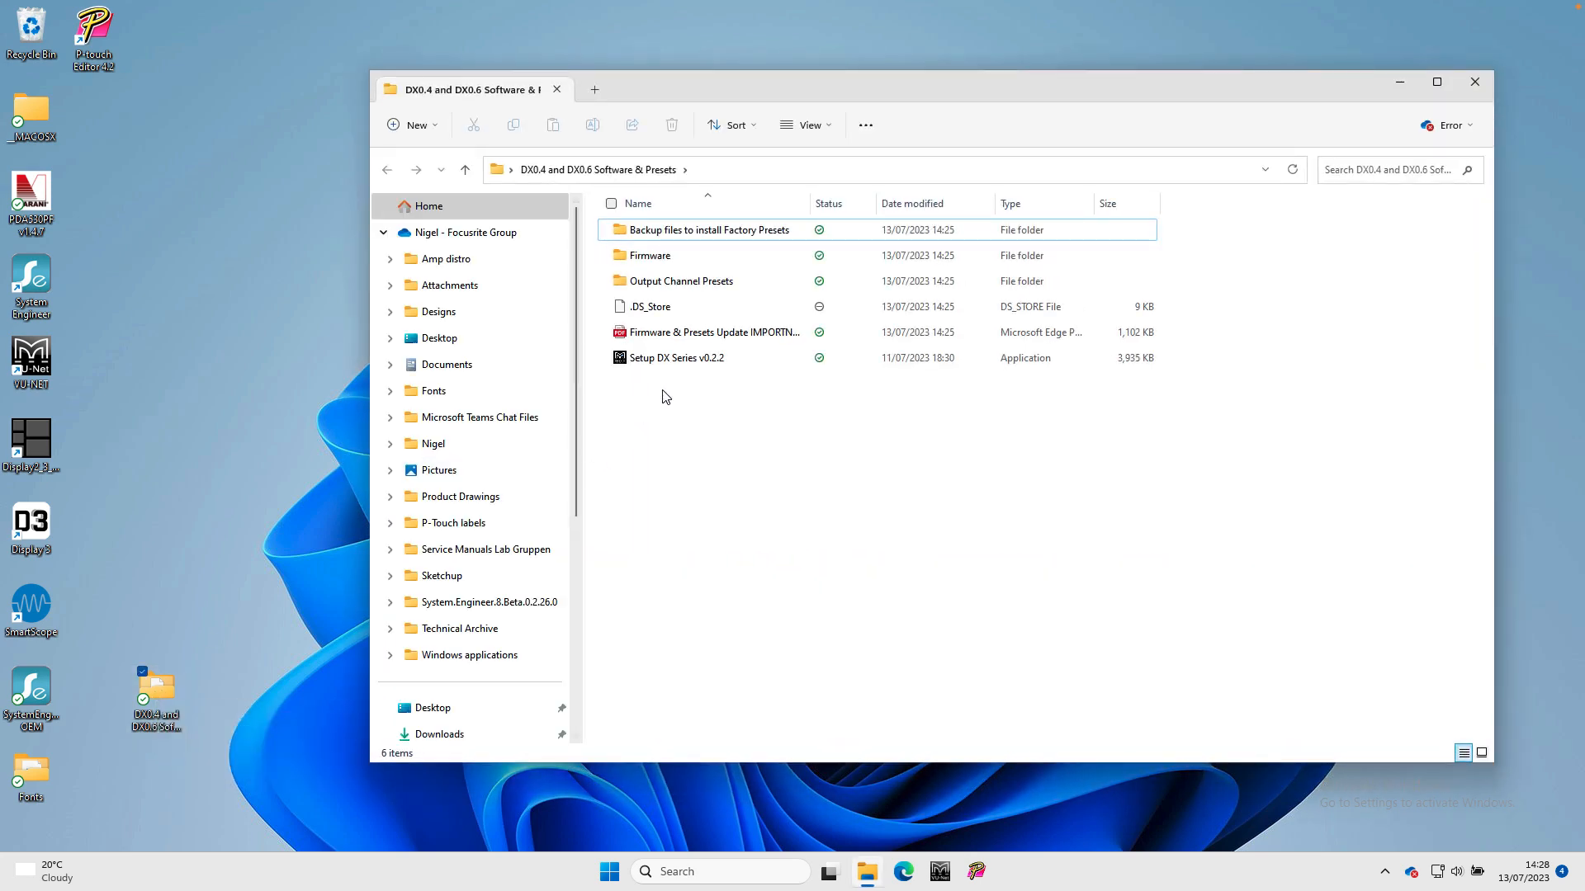
mouse_move(675, 357)
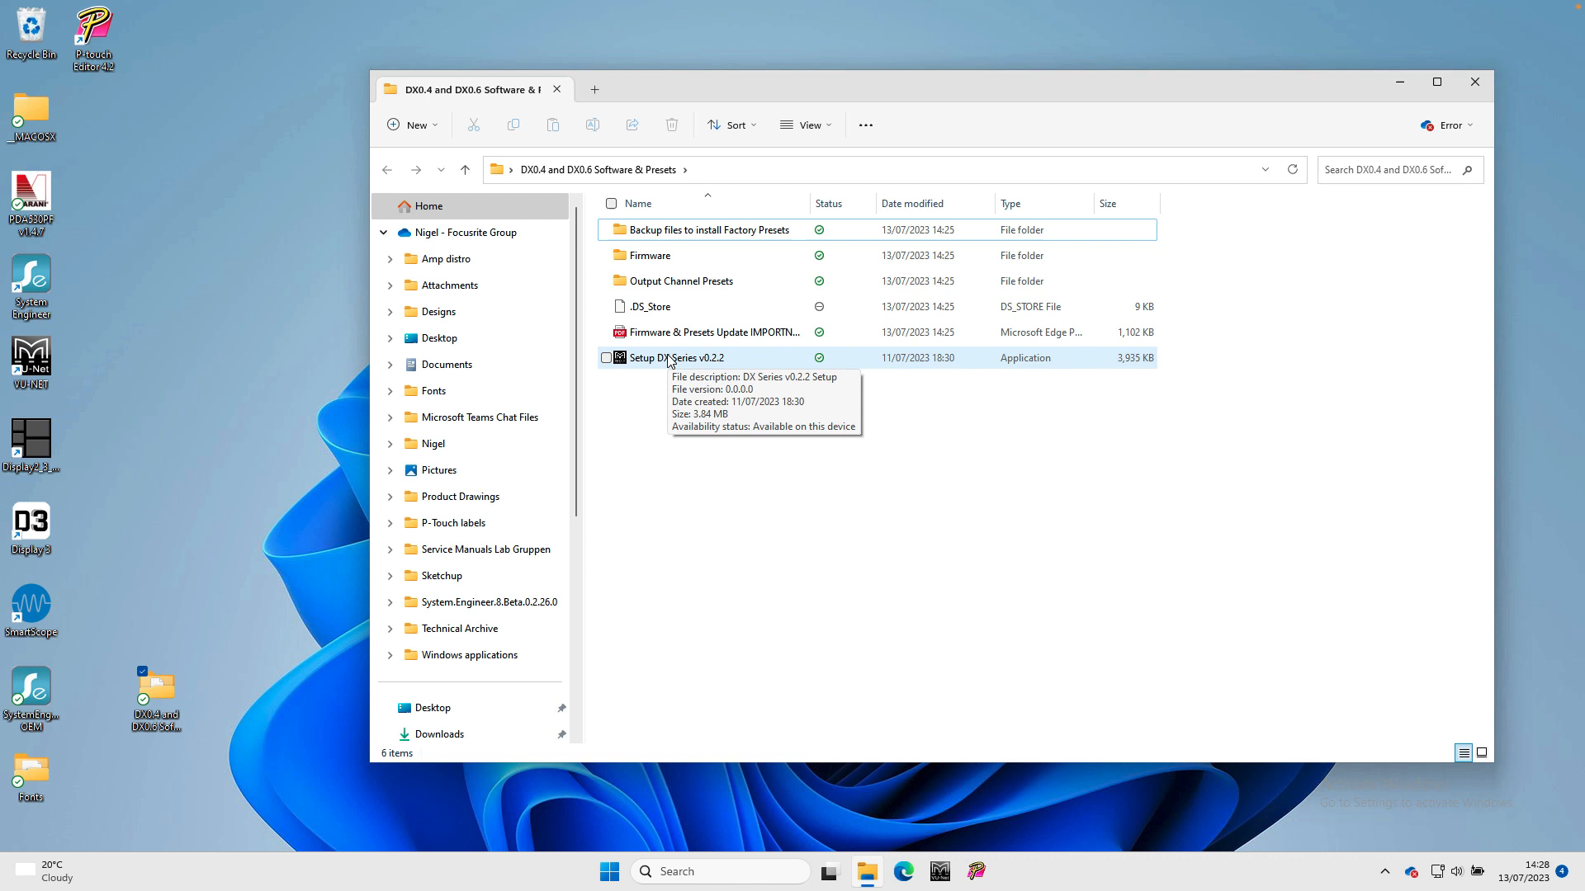
click(675, 357)
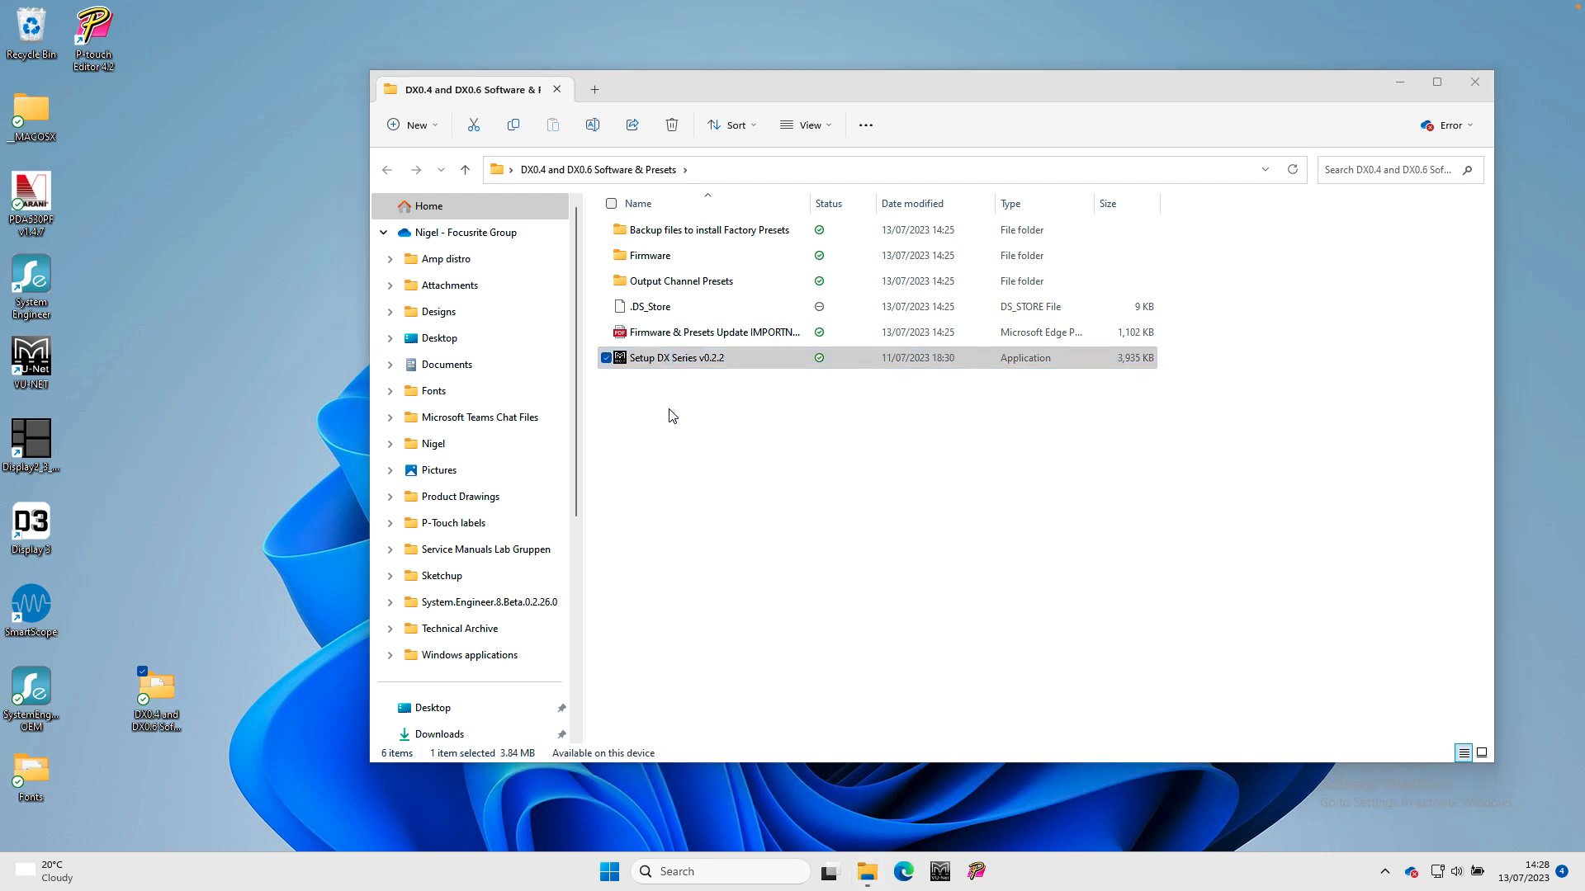
double_click(675, 356)
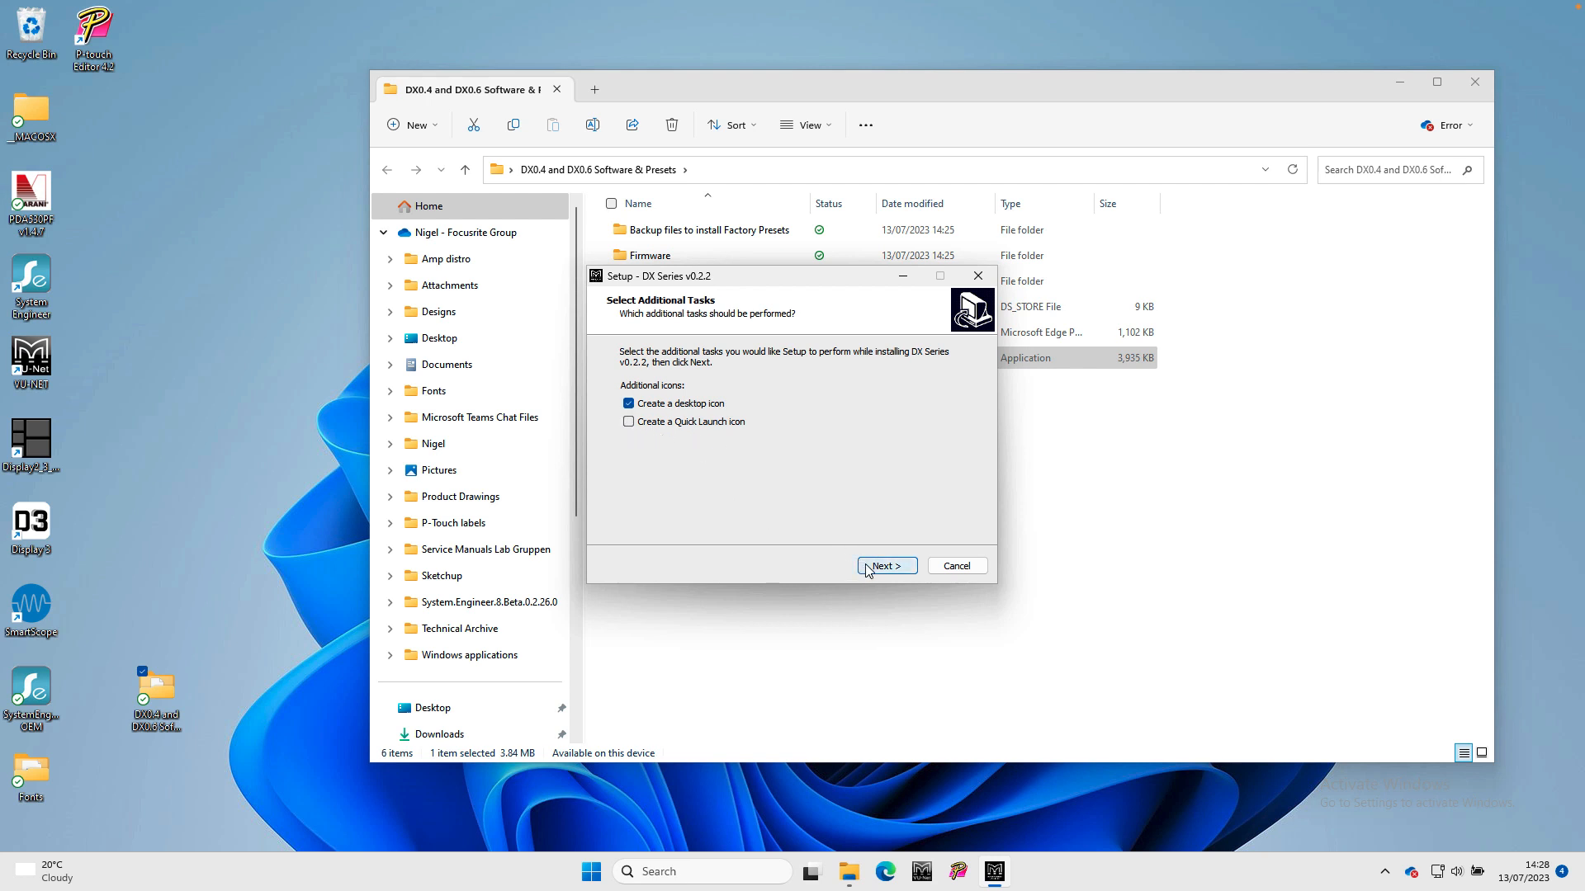
Step: Keep 'Create a desktop icon' checked and start the DX Series v0.2.2 installation
click(886, 566)
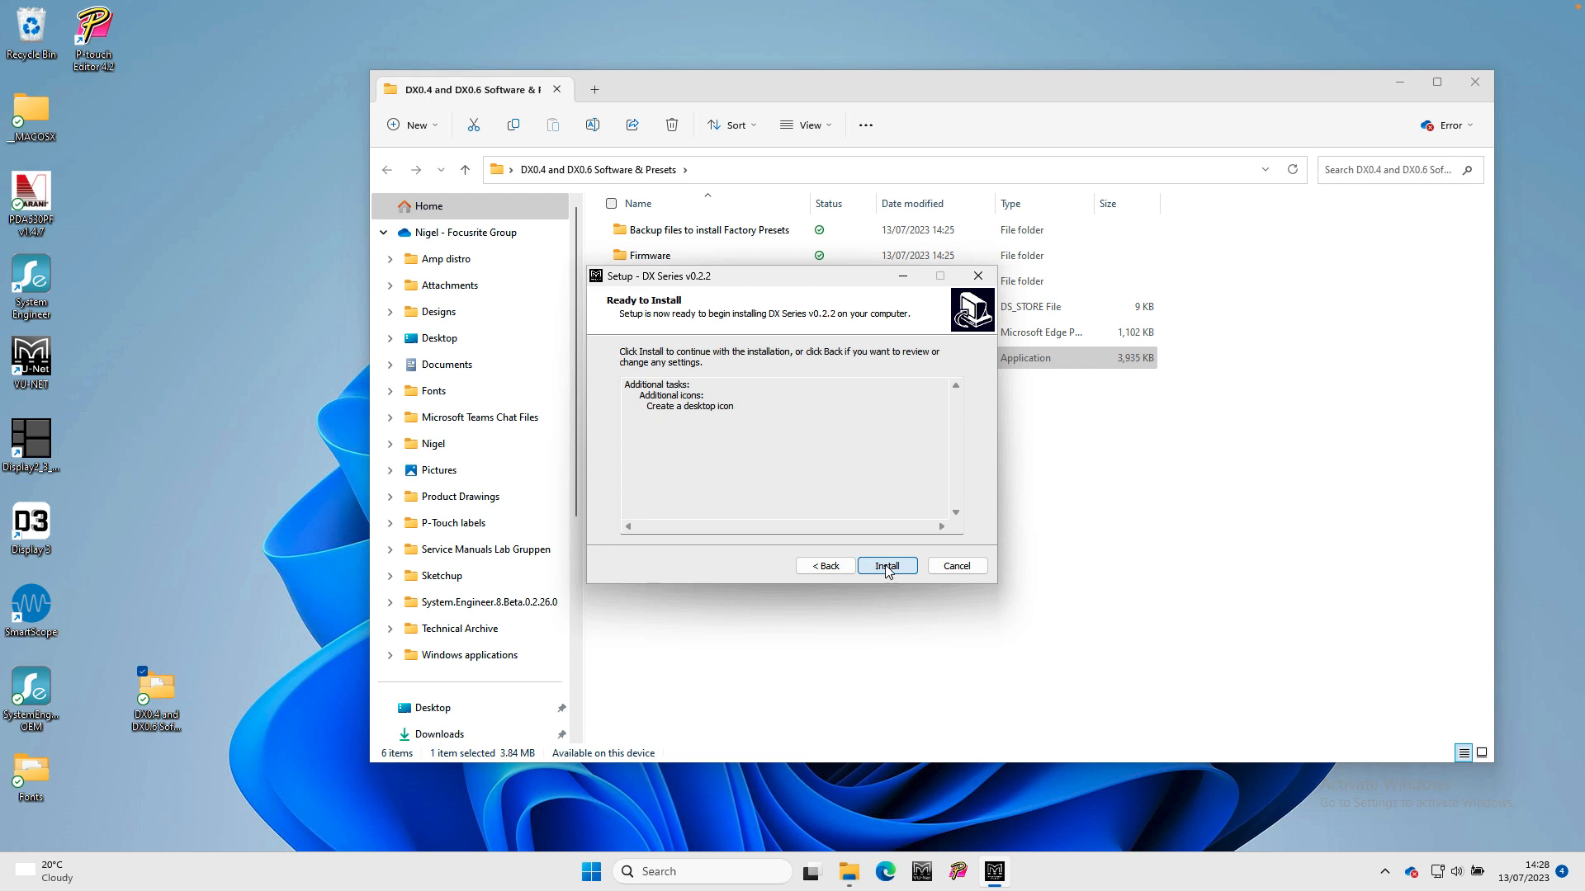
click(887, 565)
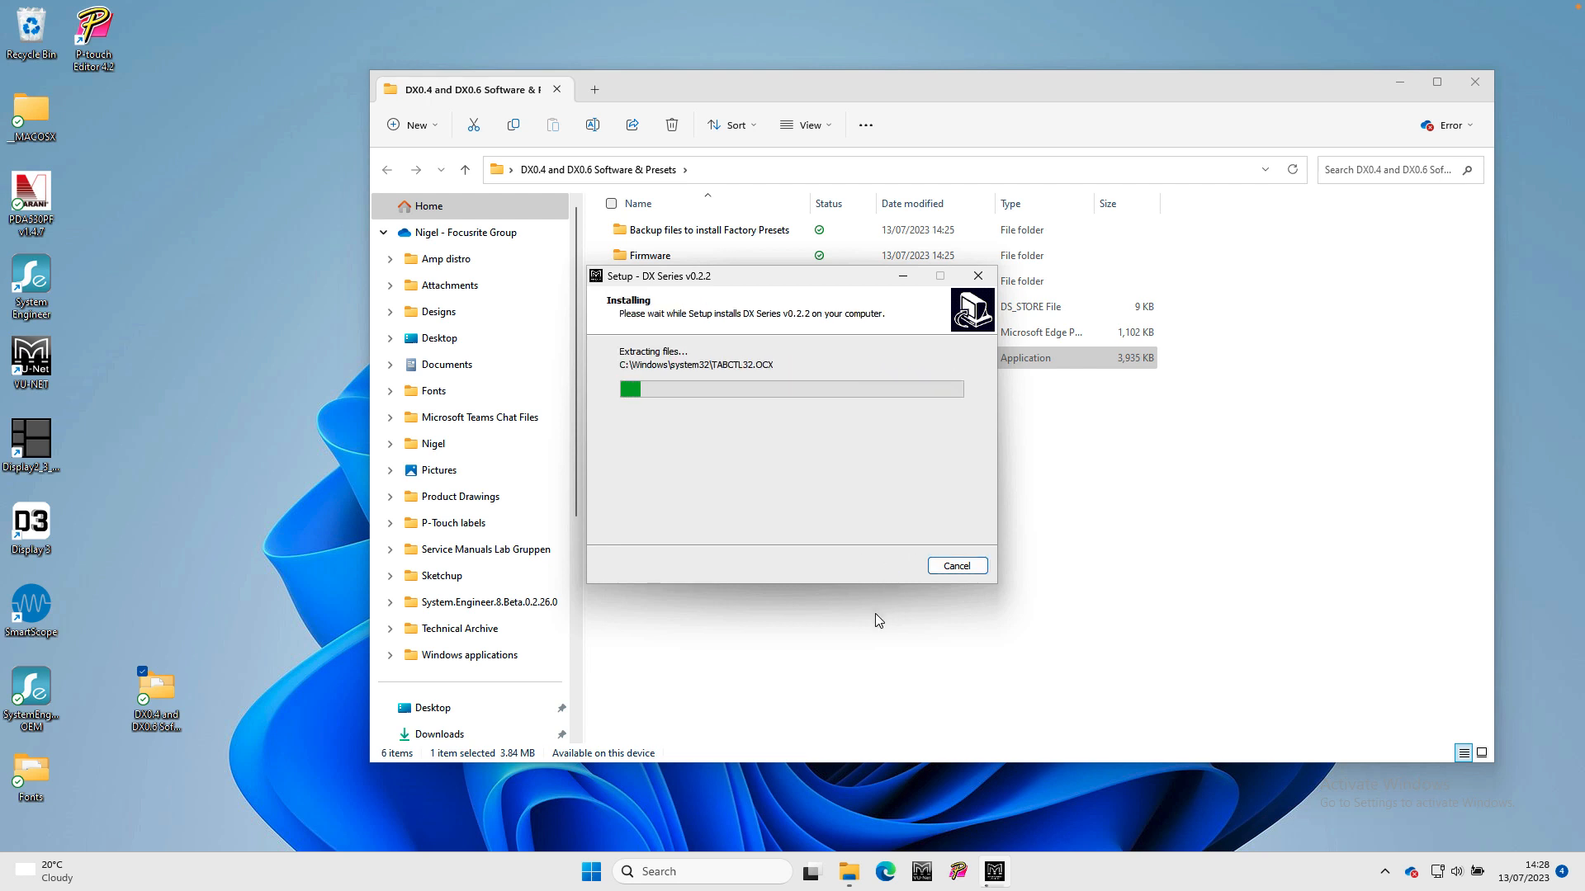